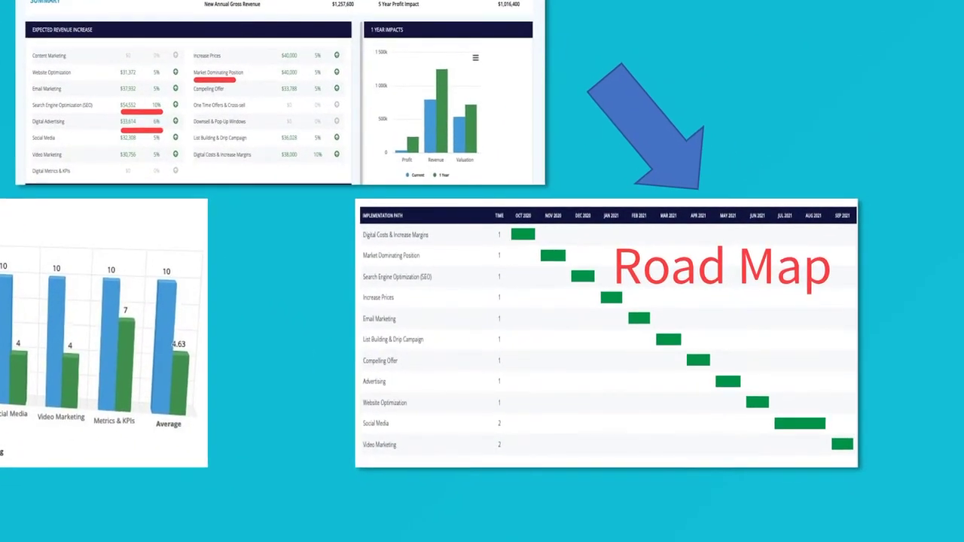
{"action": "scroll", "scroll_direction": "down", "scroll_amount": 3}
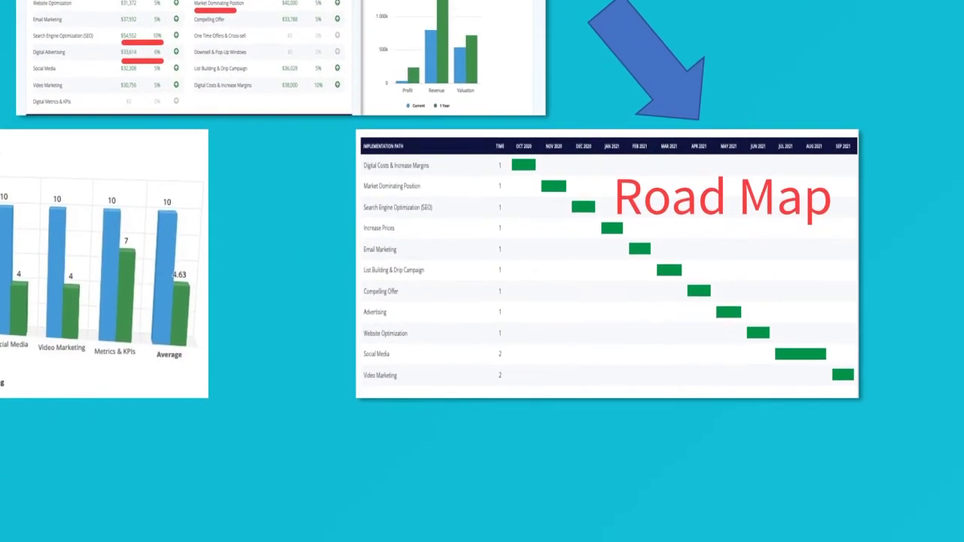